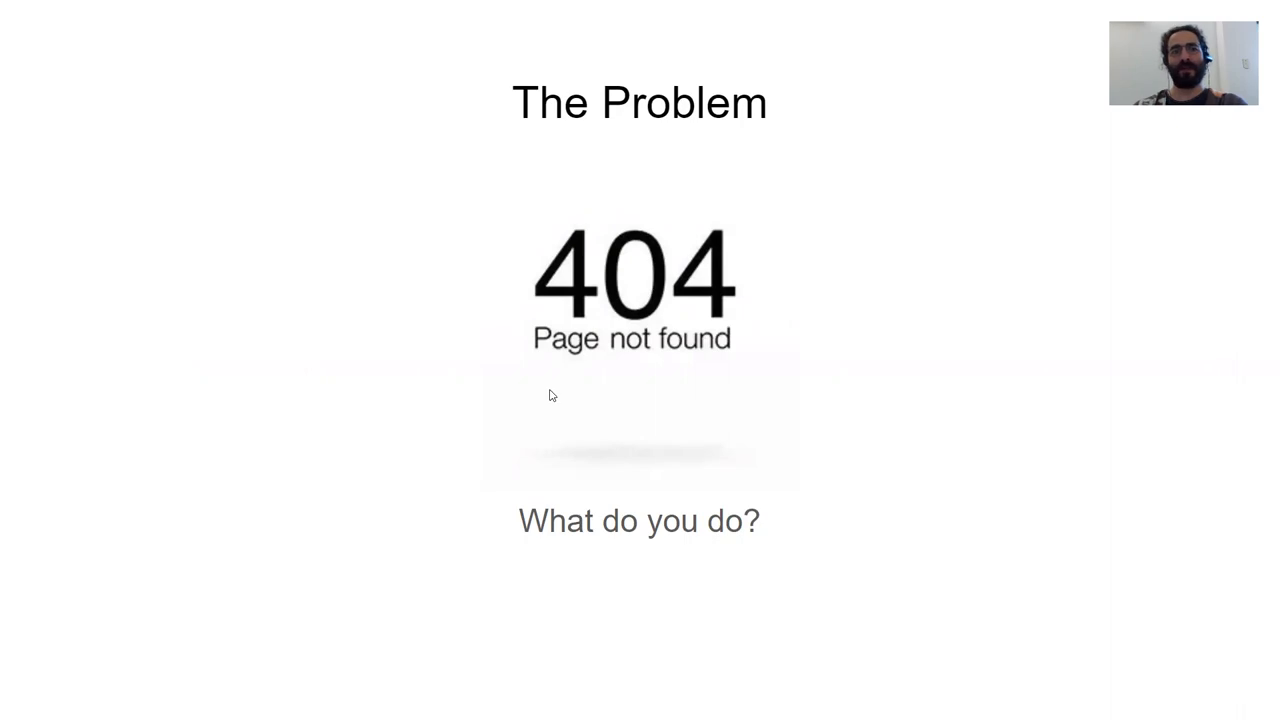
pyautogui.moveTo(547, 394)
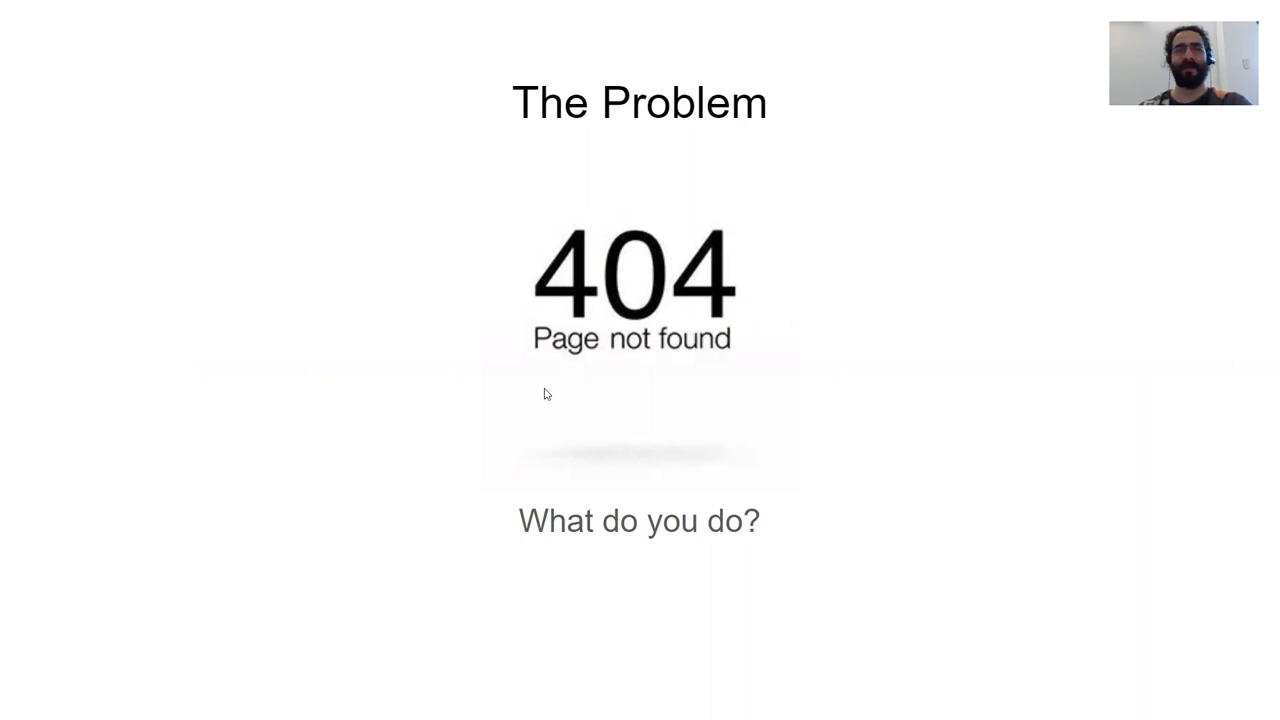
pyautogui.moveTo(600, 399)
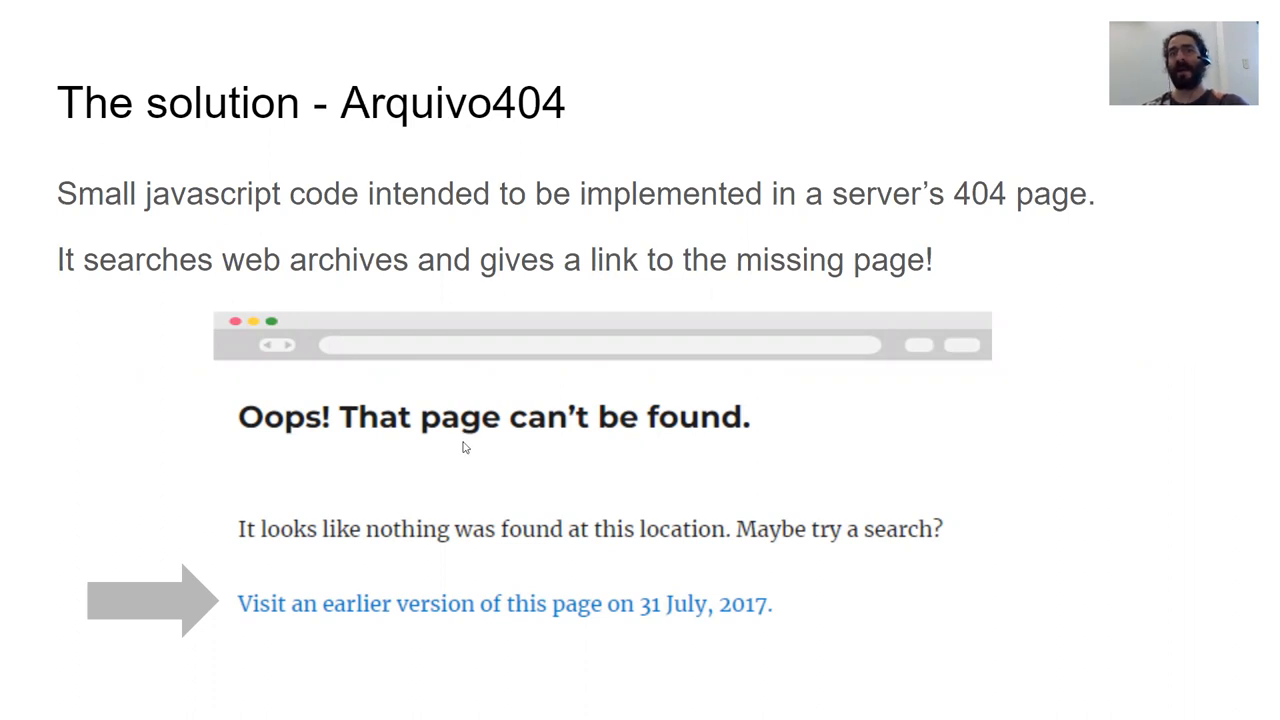
pyautogui.moveTo(459, 447)
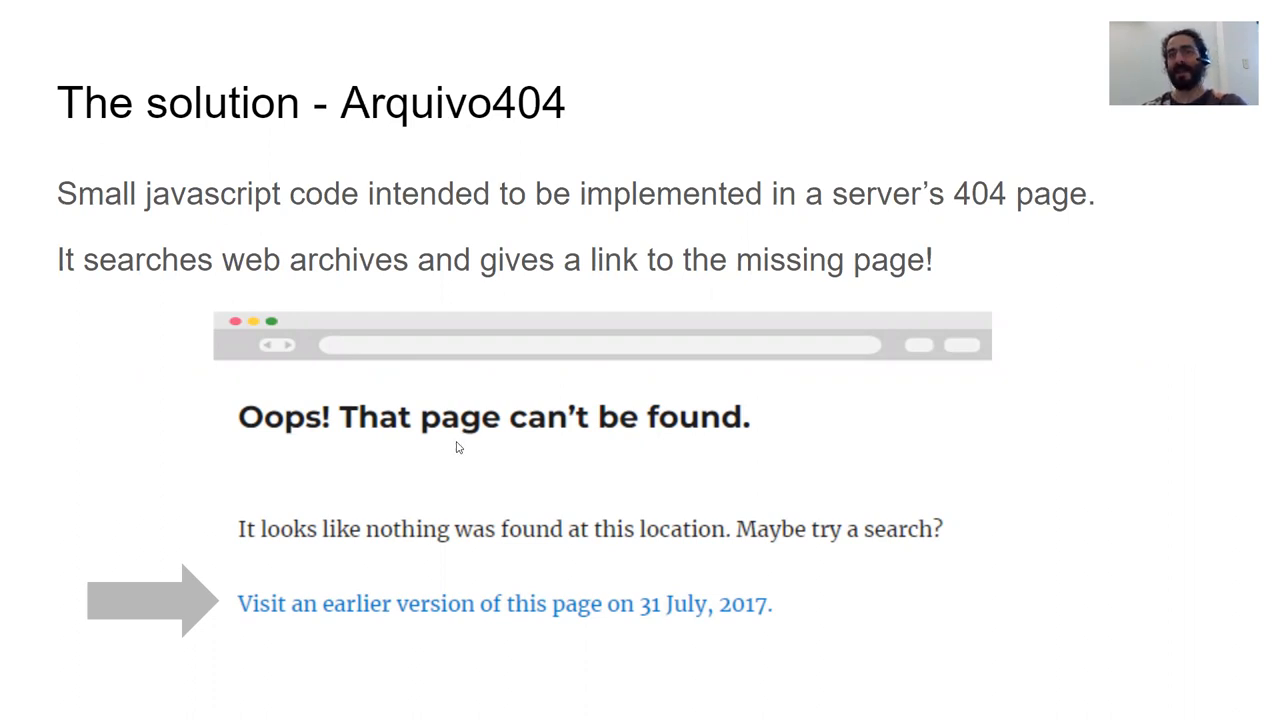
pyautogui.moveTo(435, 466)
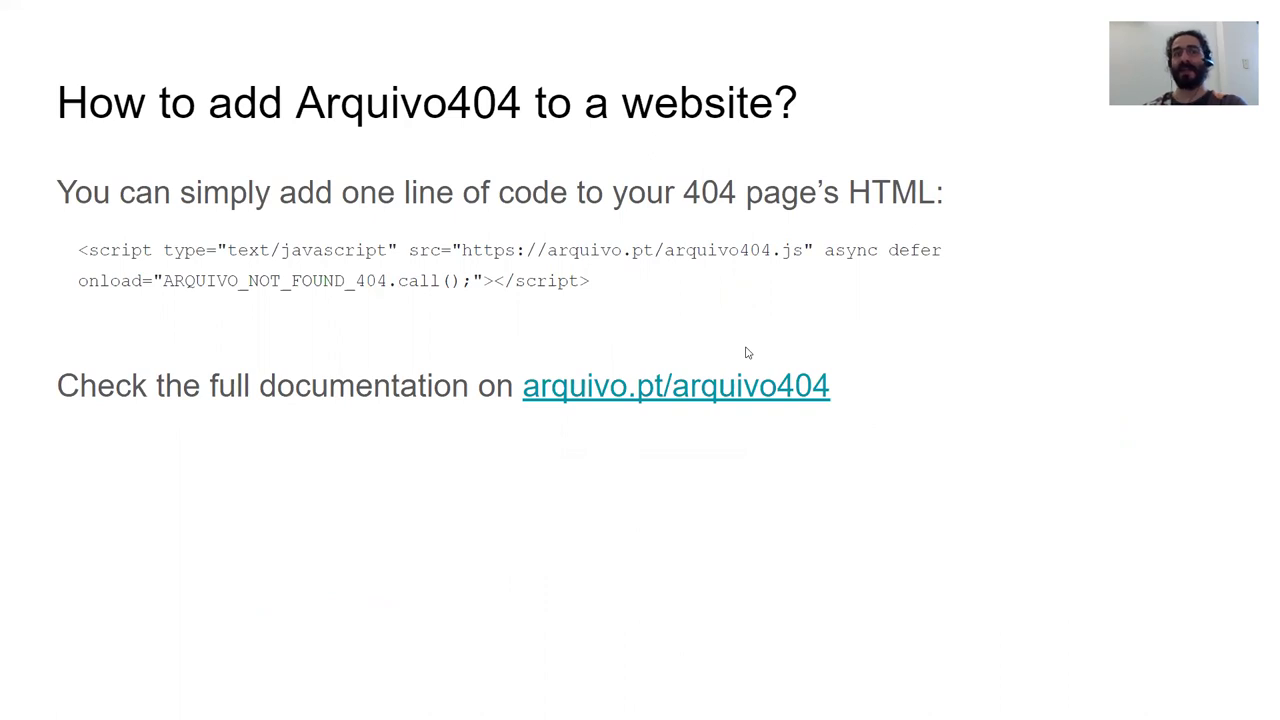
pyautogui.moveTo(713, 352)
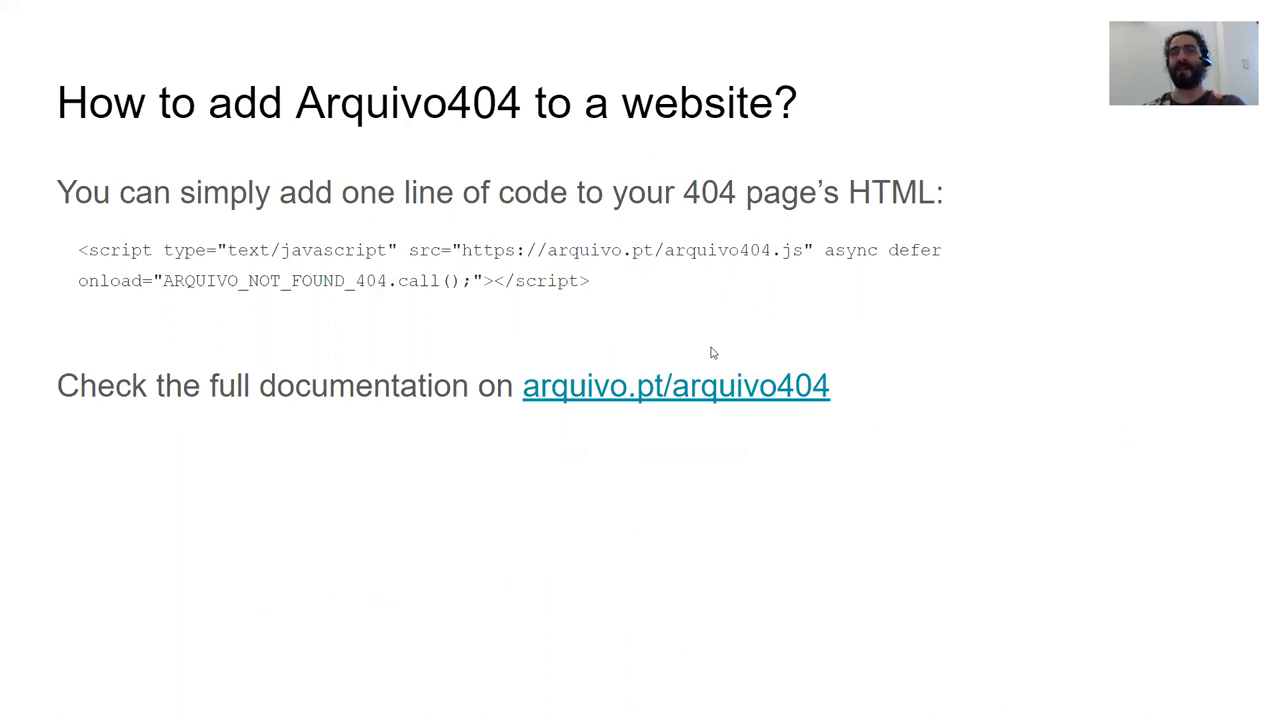
pyautogui.moveTo(700, 444)
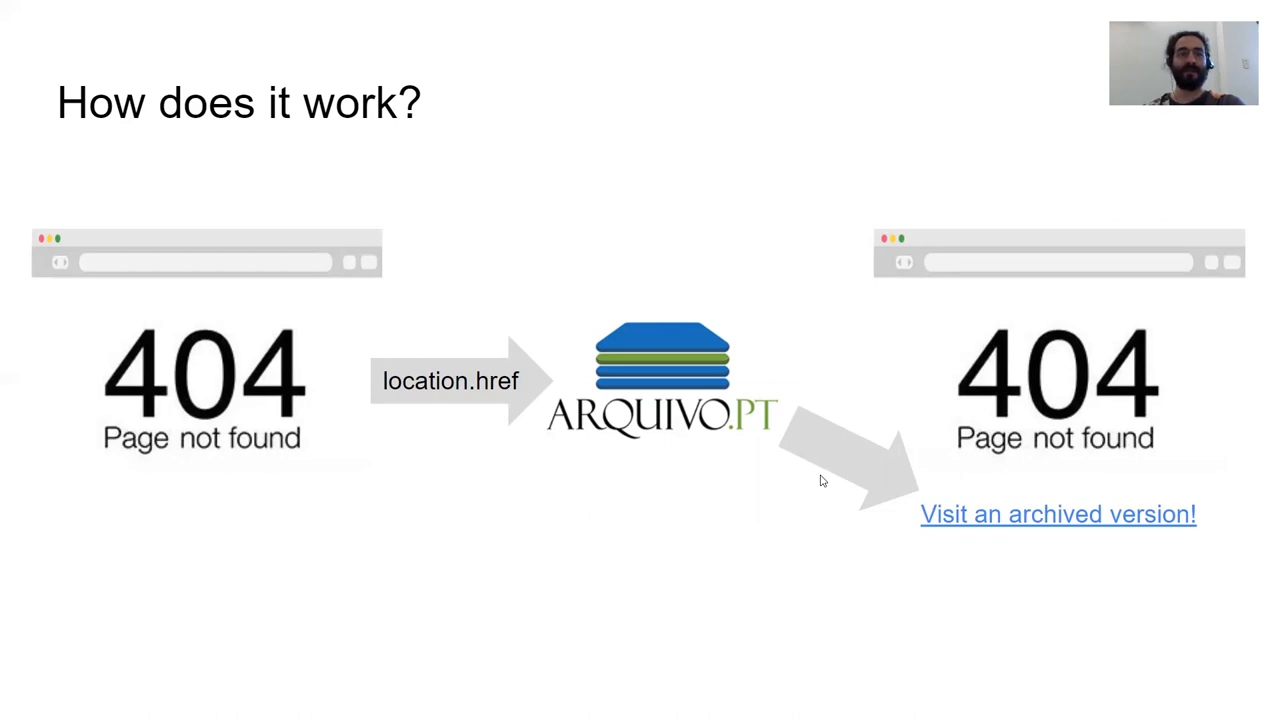
pyautogui.moveTo(540, 570)
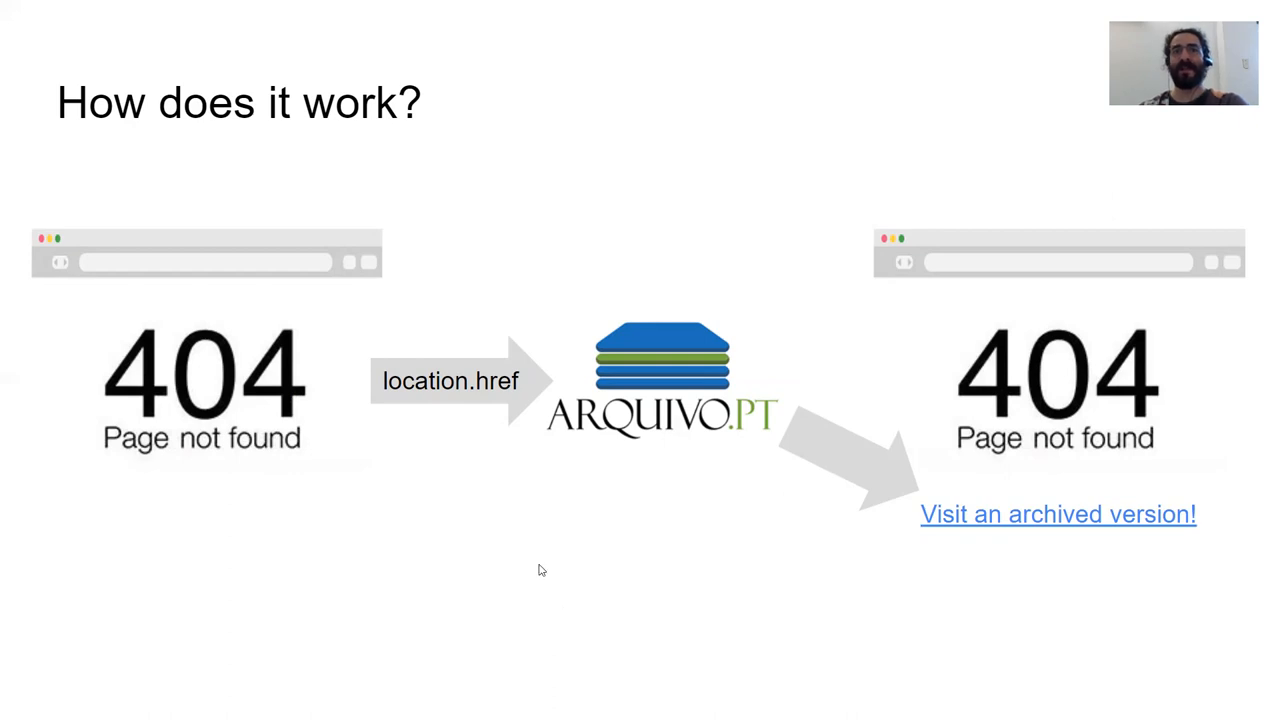
pyautogui.moveTo(665, 395)
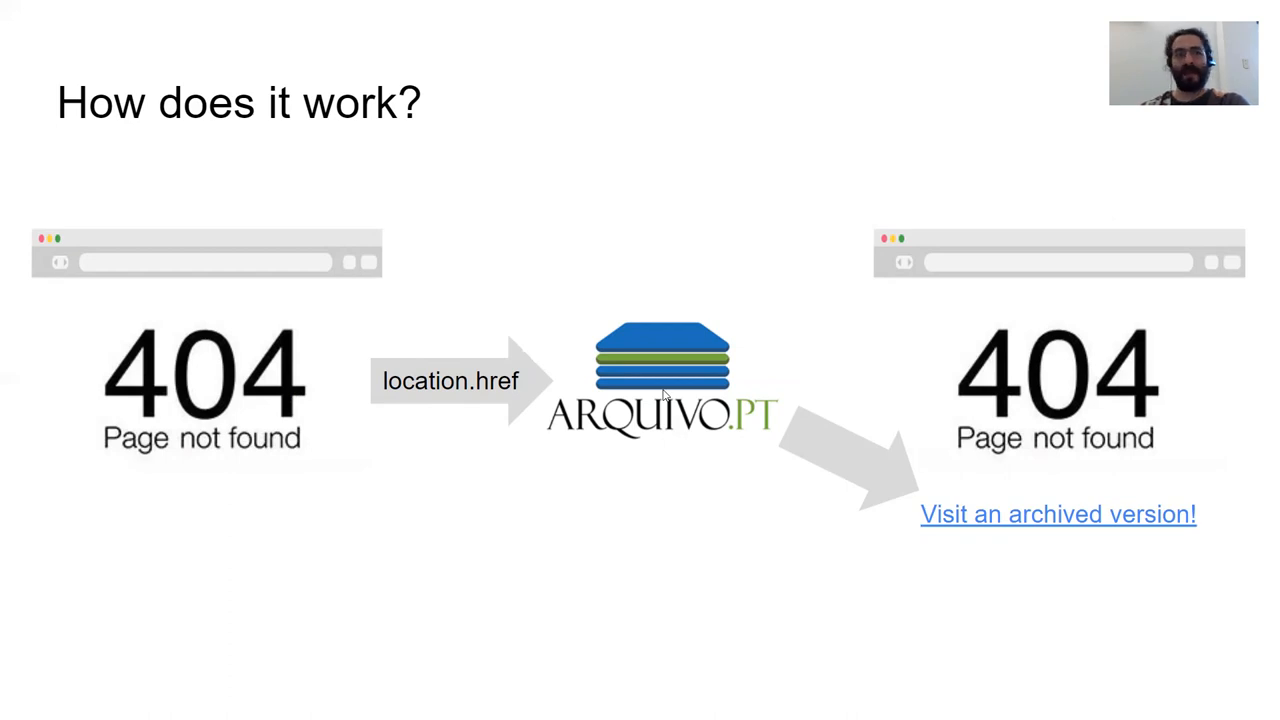
pyautogui.moveTo(1101, 582)
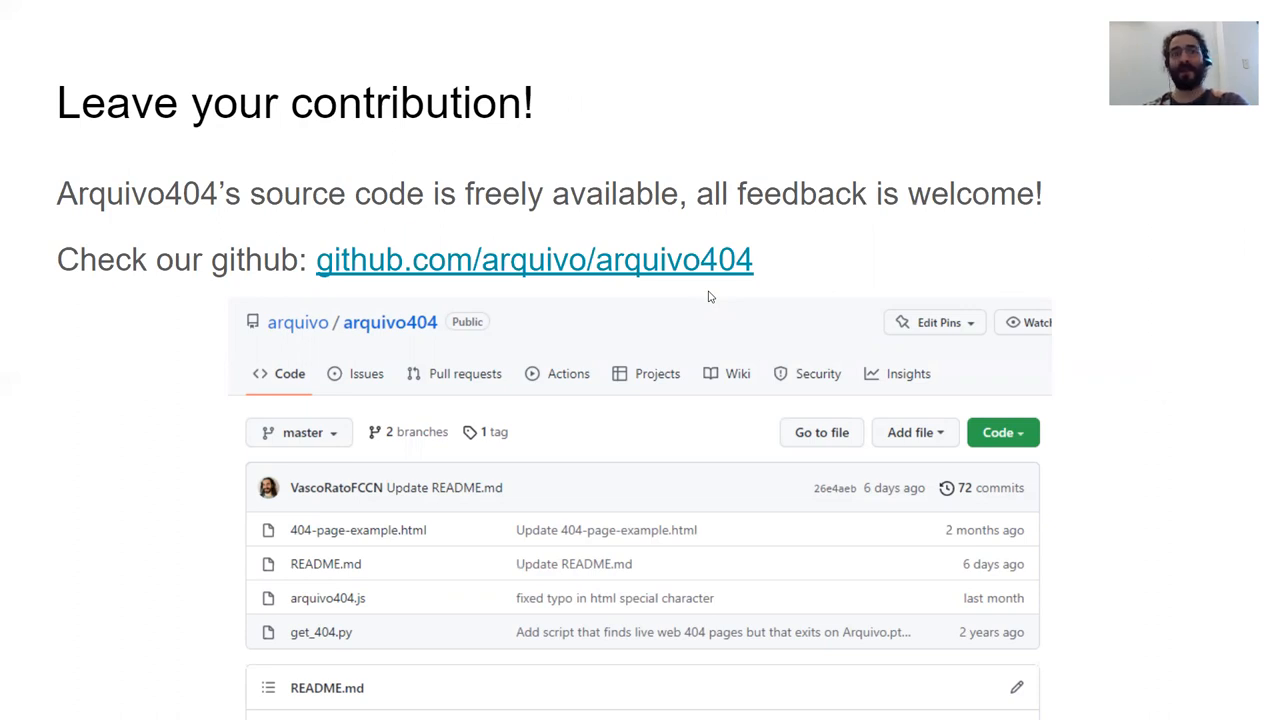
pyautogui.moveTo(898, 238)
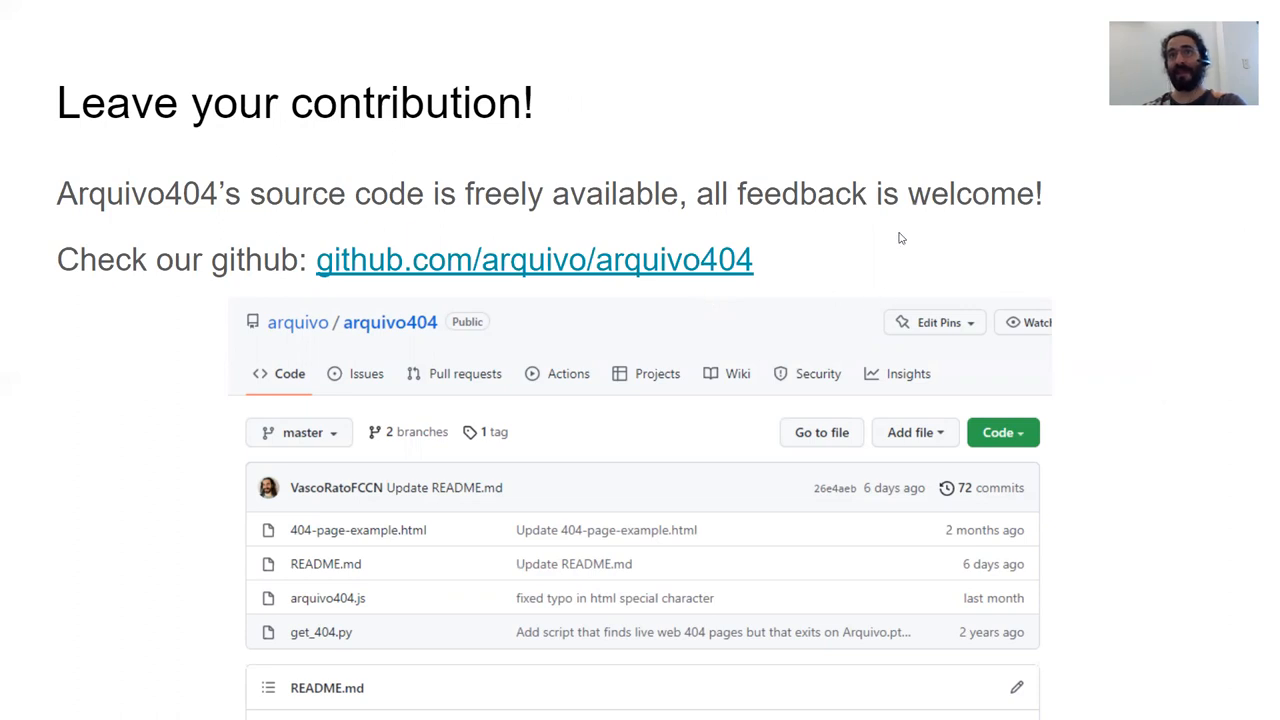
# Advance from 'Leave your contribution!' to the closing 'Use Arquivo404! Thank you!' slide.
pyautogui.press('Right')
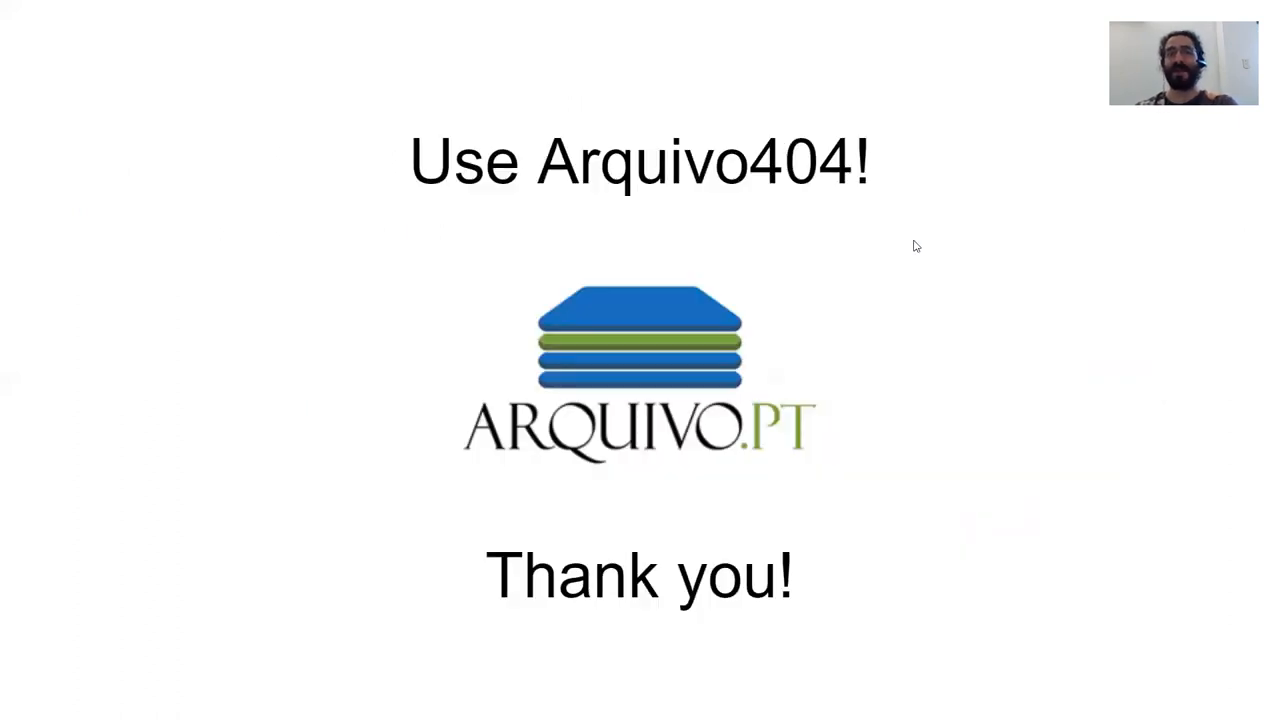